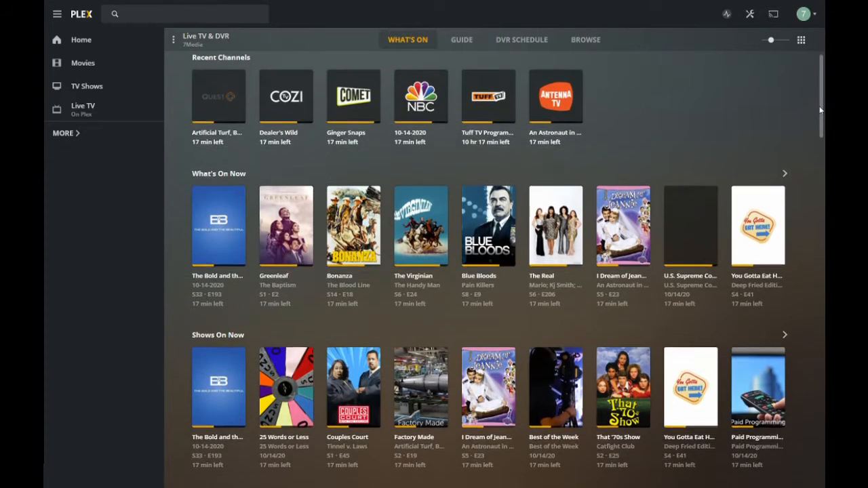
Step: Browse down through the Live TV guide's over-the-air channel listings
scroll("down", 3)
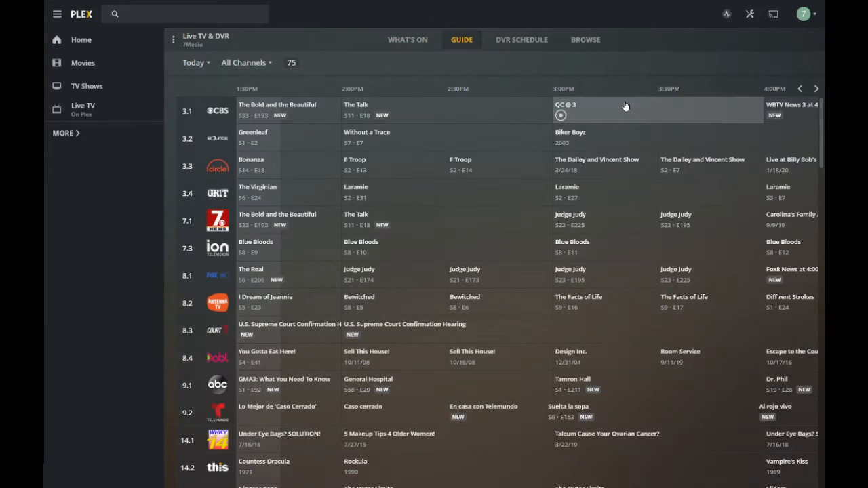
mouse_move(821, 126)
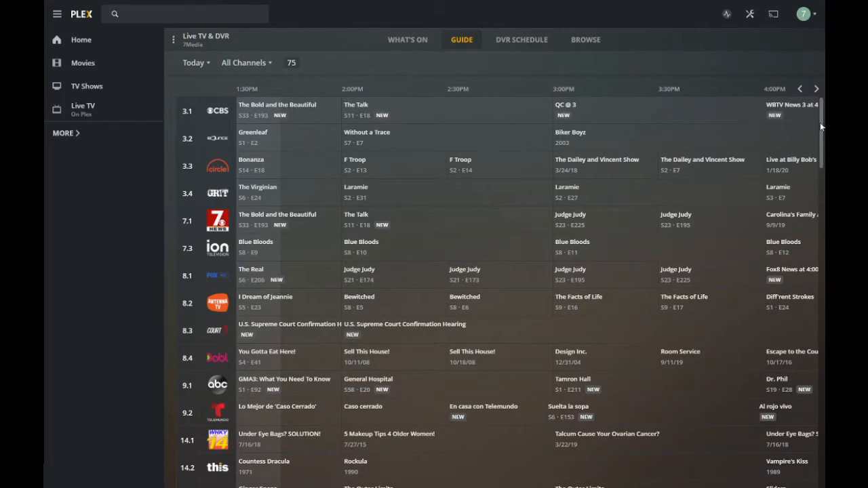
scroll("down", 3)
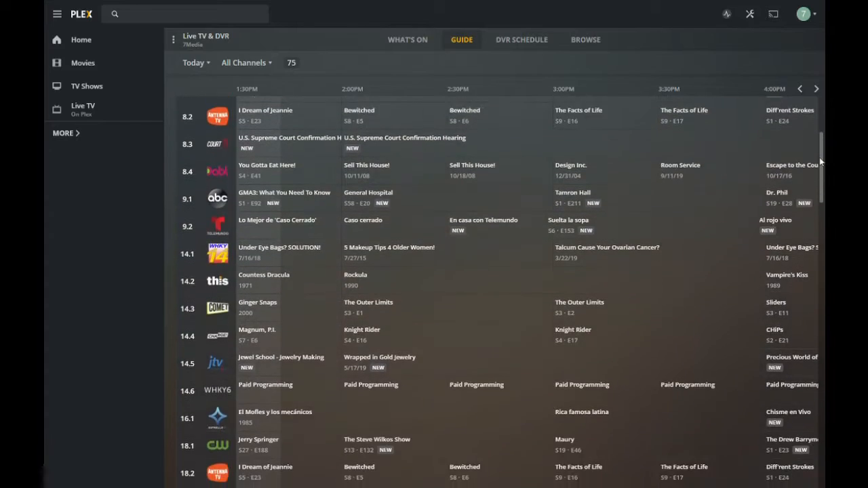
scroll("down", 3)
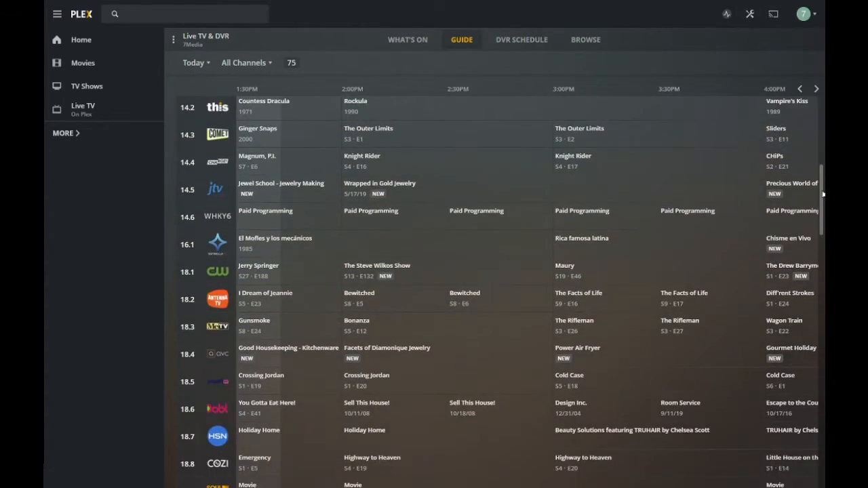
scroll("down", 3)
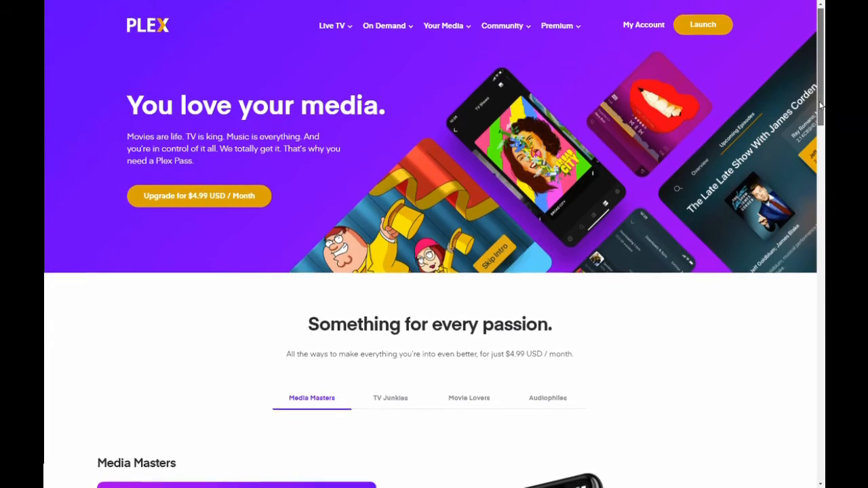
Step: Scroll down through the plex.tv Plex Pass upgrade page
scroll("down", 3)
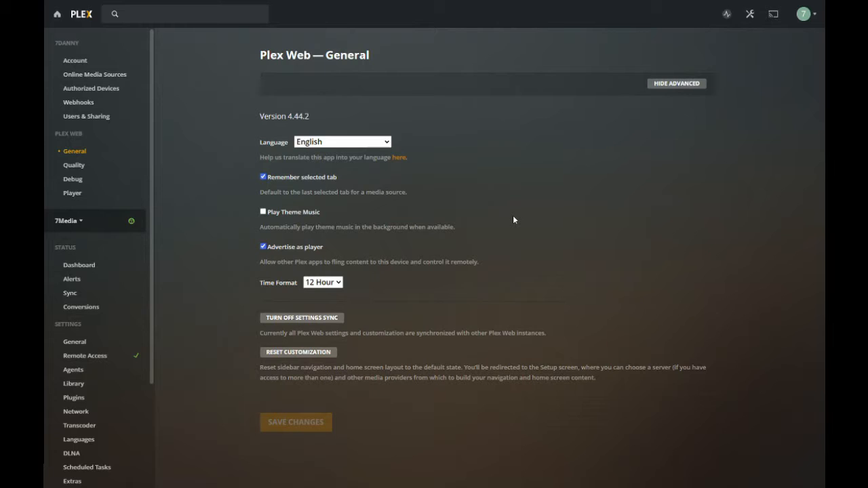
mouse_move(725, 52)
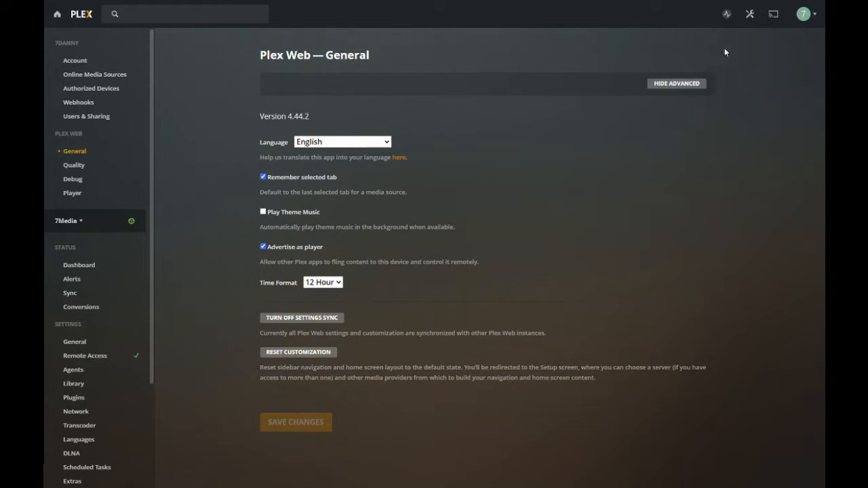
mouse_move(746, 32)
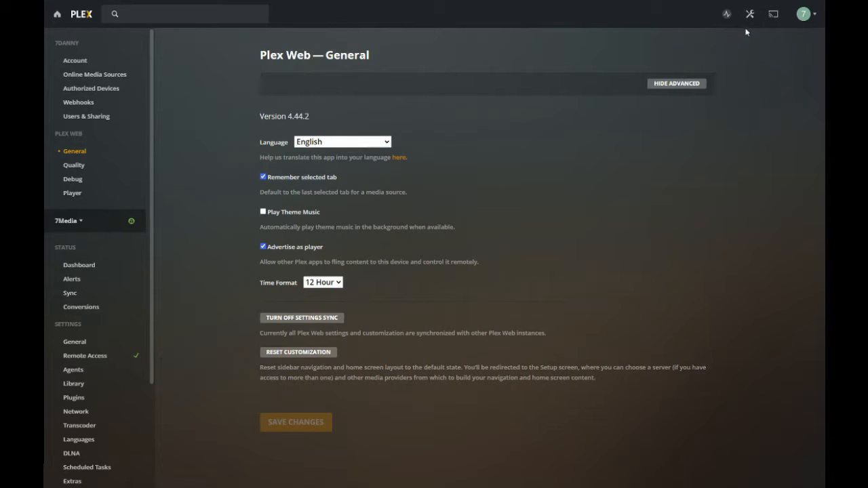
mouse_move(184, 129)
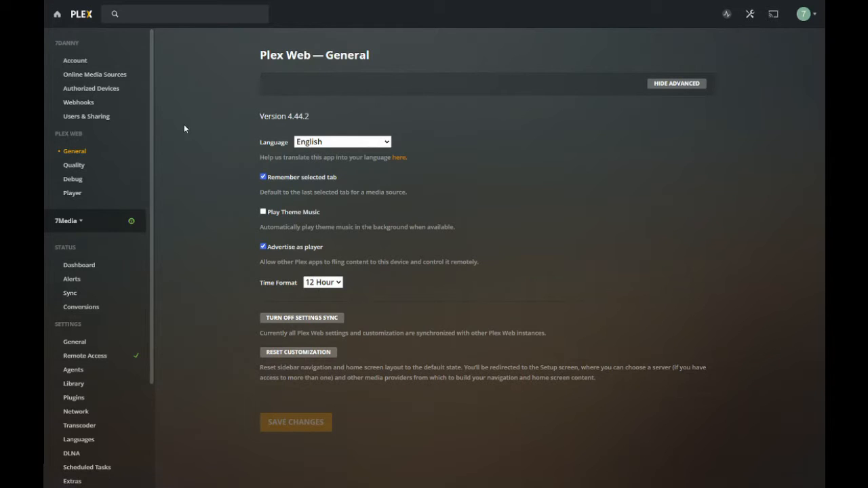
Step: Open Live TV & DVR under Manage in the server settings sidebar
scroll("down", 3)
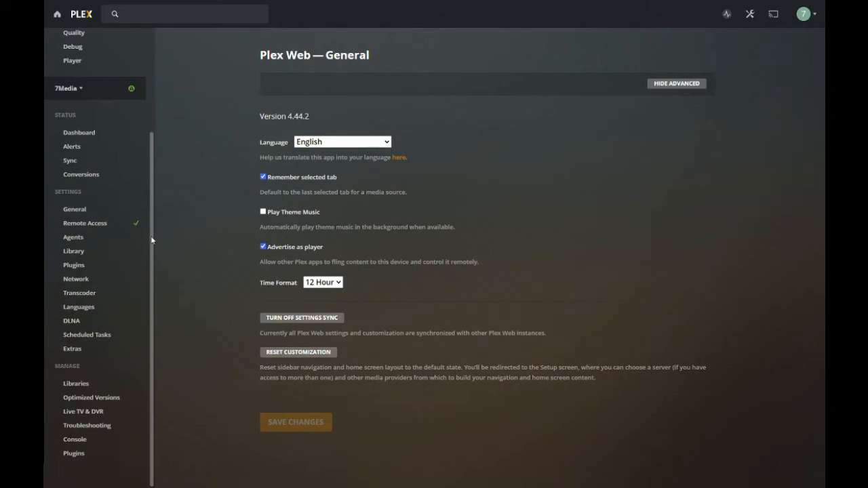
mouse_move(91, 397)
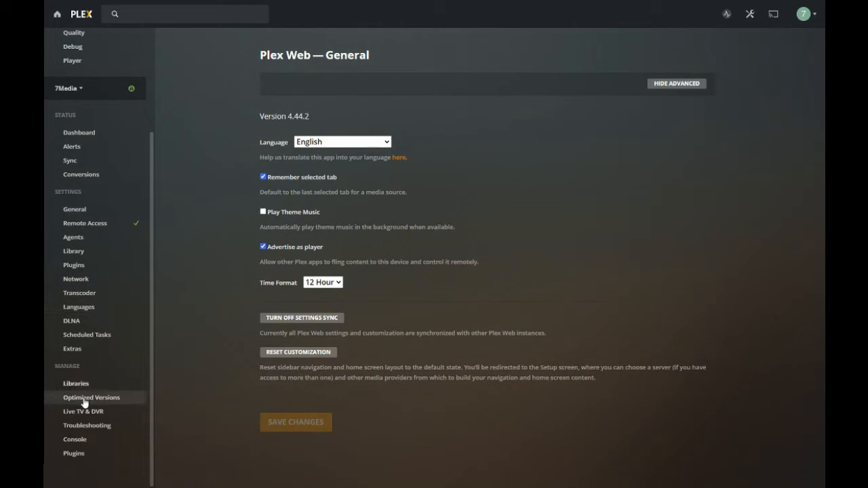
left_click(82, 411)
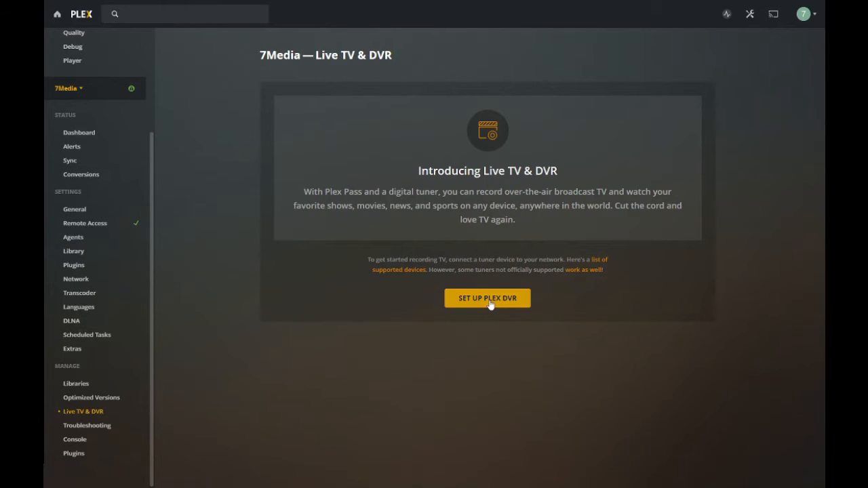
Step: Launch Plex DVR setup to detect the HDHomeRun CONNECT 4K tuner
left_click(487, 297)
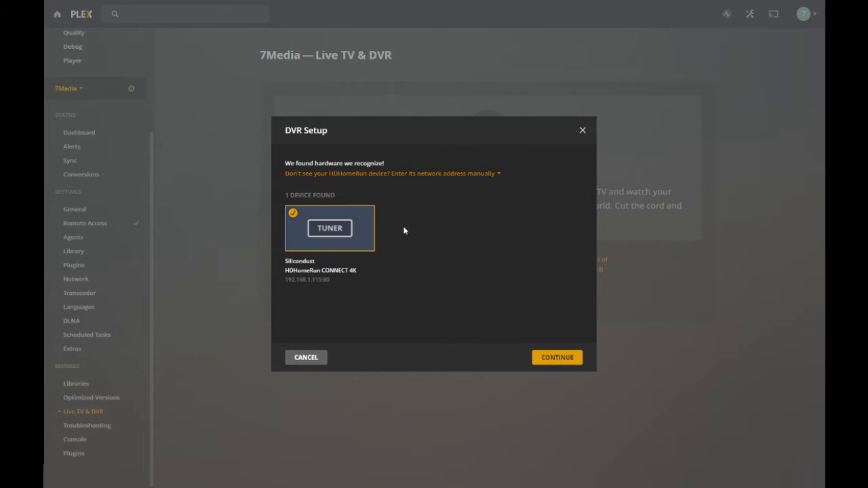
mouse_move(366, 240)
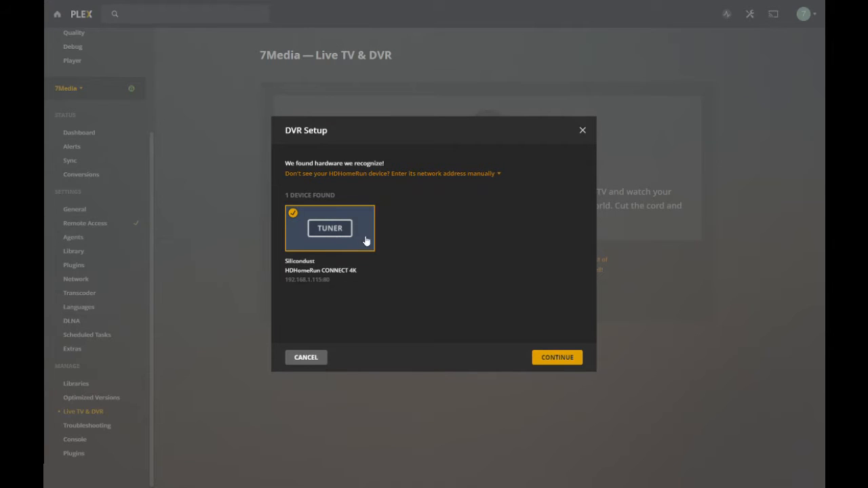
mouse_move(542, 345)
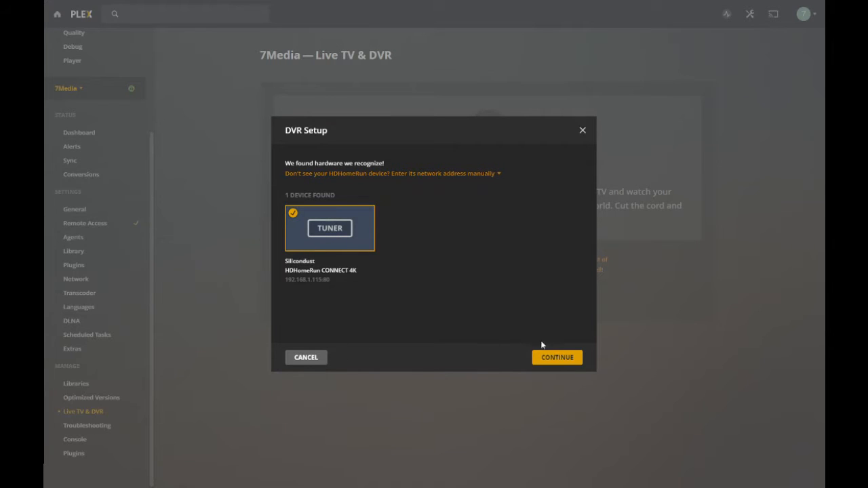
Step: Accept the HDHomeRun tuner, rescan antenna channels, and review the 73 found
left_click(556, 358)
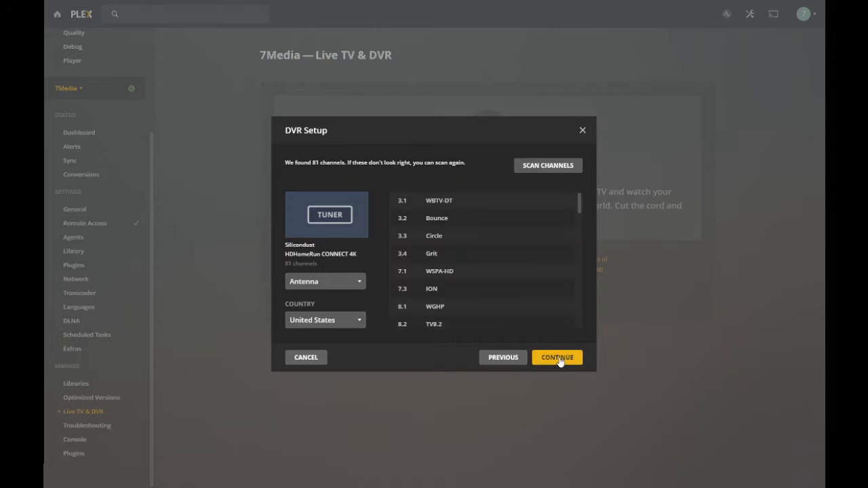
mouse_move(544, 180)
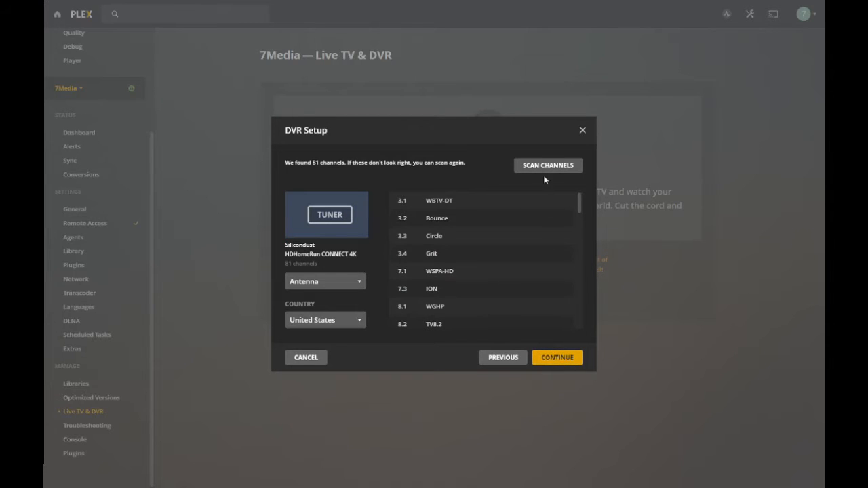
left_click(548, 164)
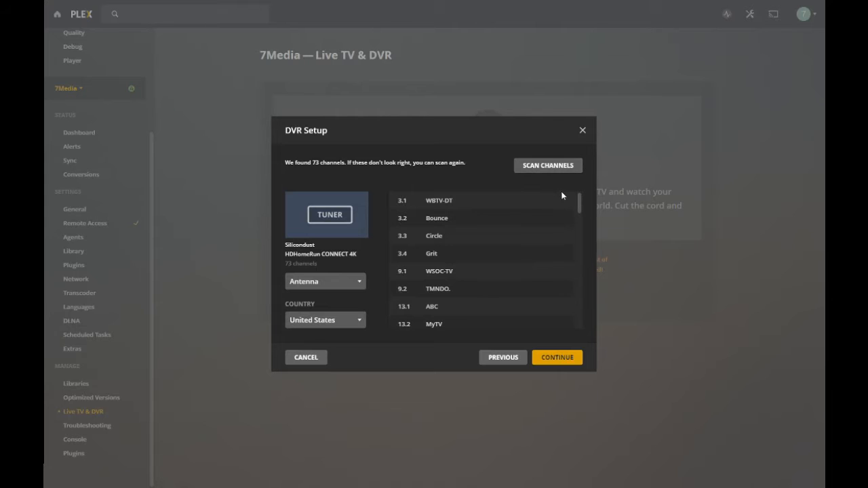
scroll("down", 3)
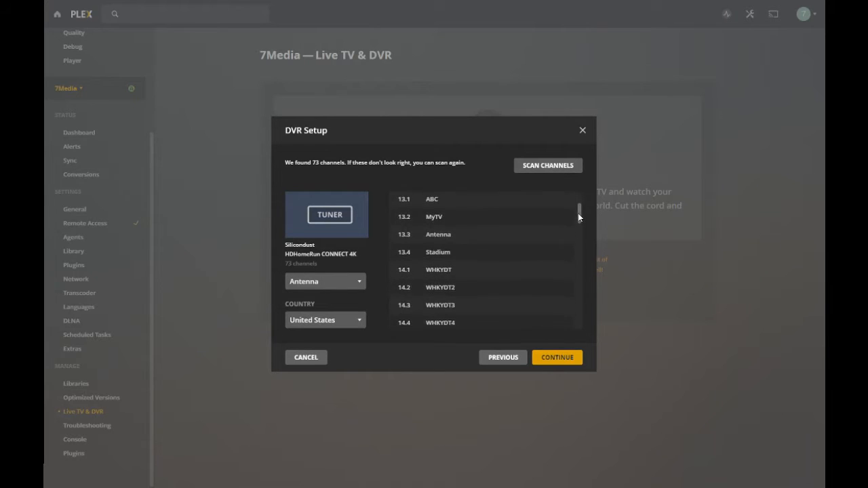
scroll("down", 3)
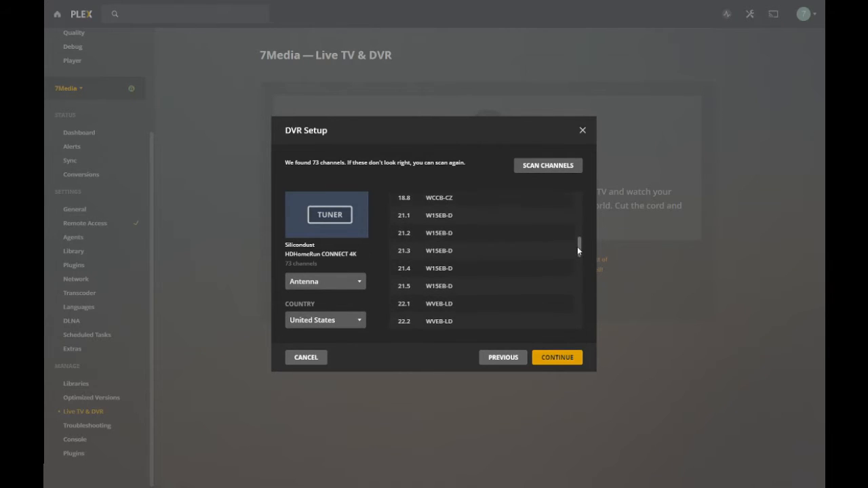
scroll("down", 3)
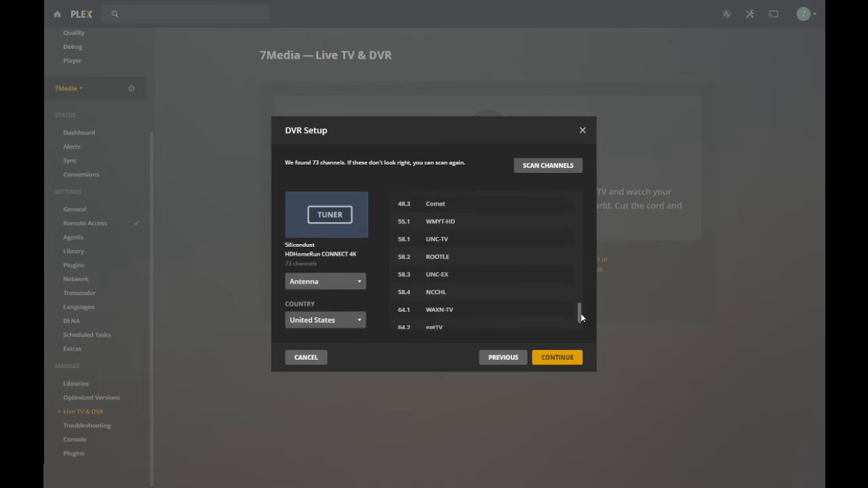
scroll("down", 3)
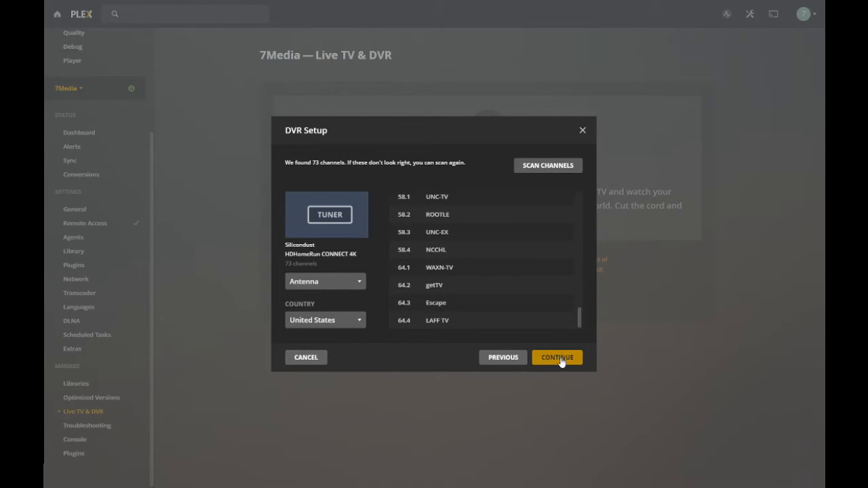
Step: Accept the channel list, then enter and submit postal code 29708 for guide data
left_click(557, 358)
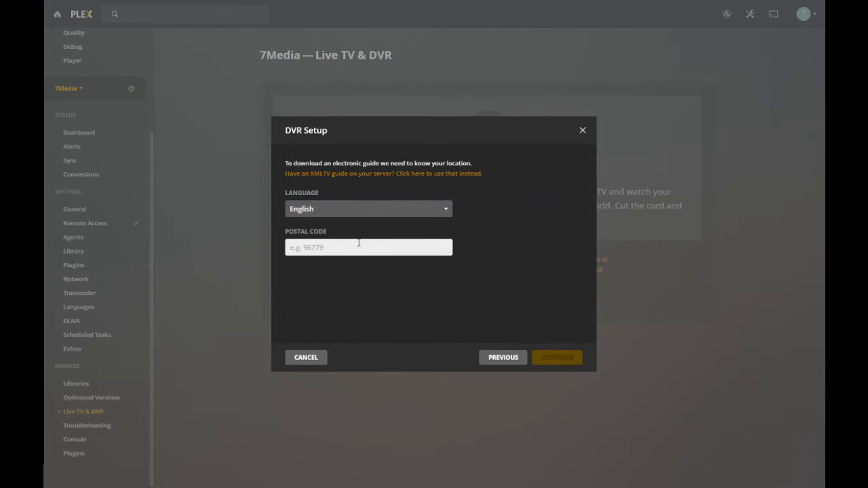
type("2")
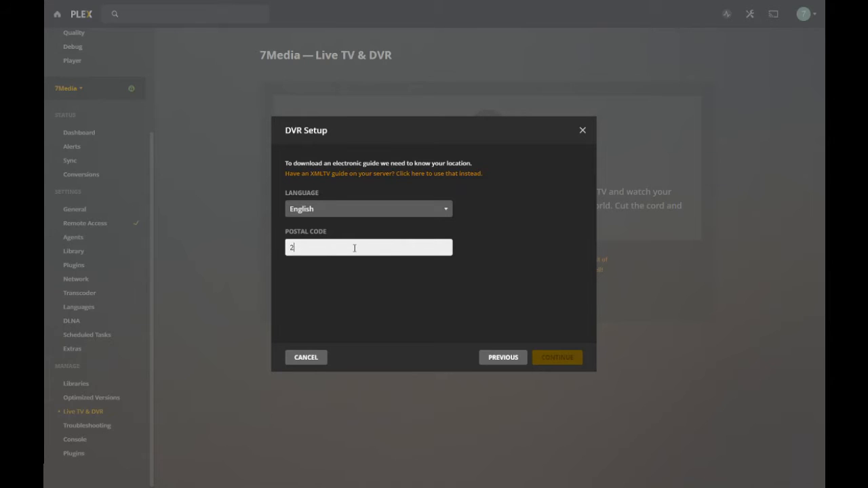
type("9708")
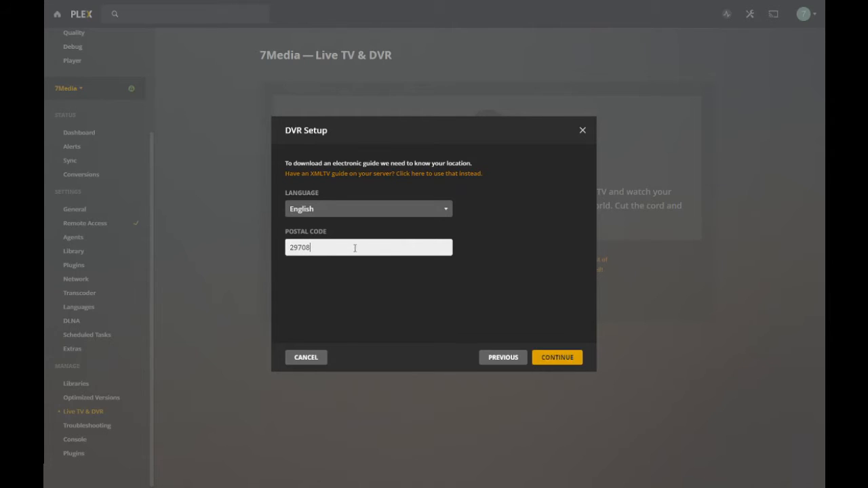
left_click(556, 357)
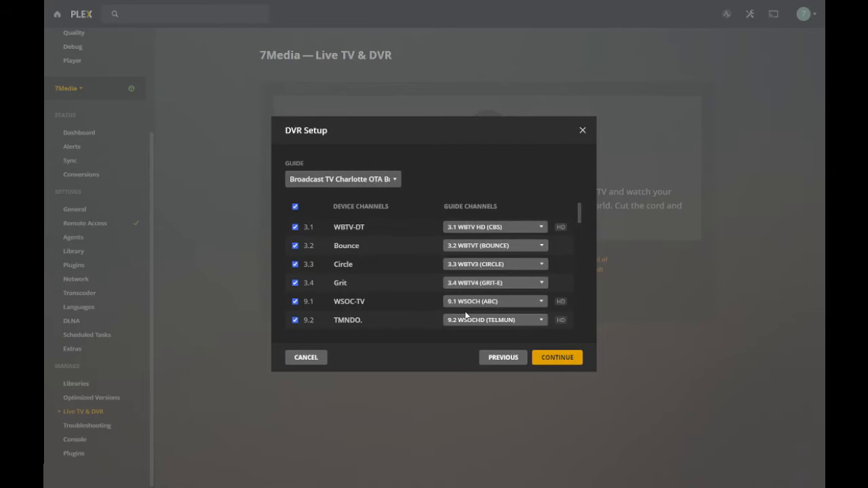
mouse_move(417, 259)
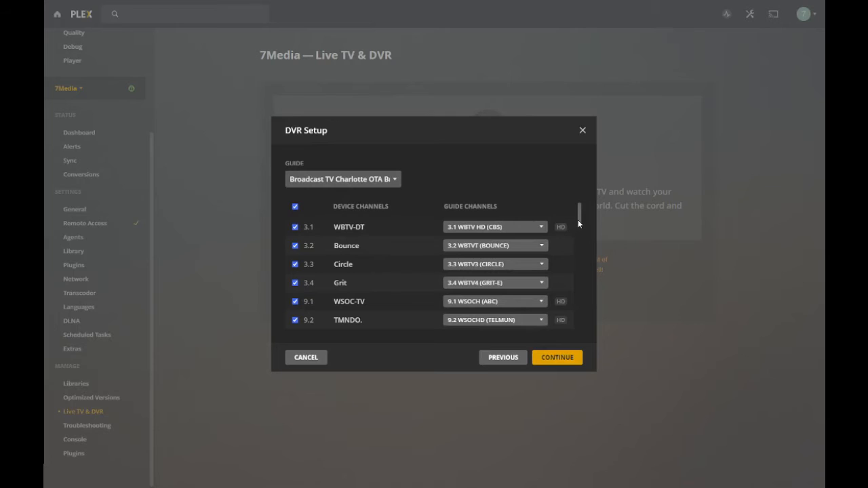
Step: Check the 13.1 ABC guide match and exclude that channel from the lineup
scroll("down", 3)
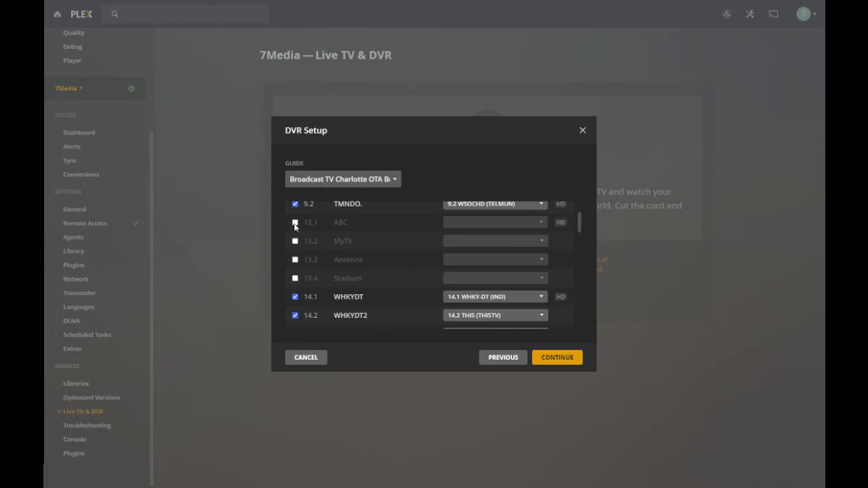
left_click(295, 222)
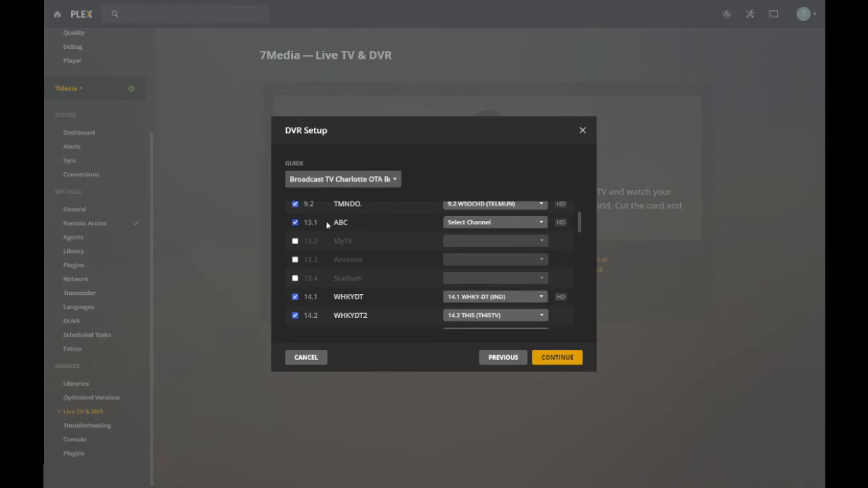
left_click(495, 222)
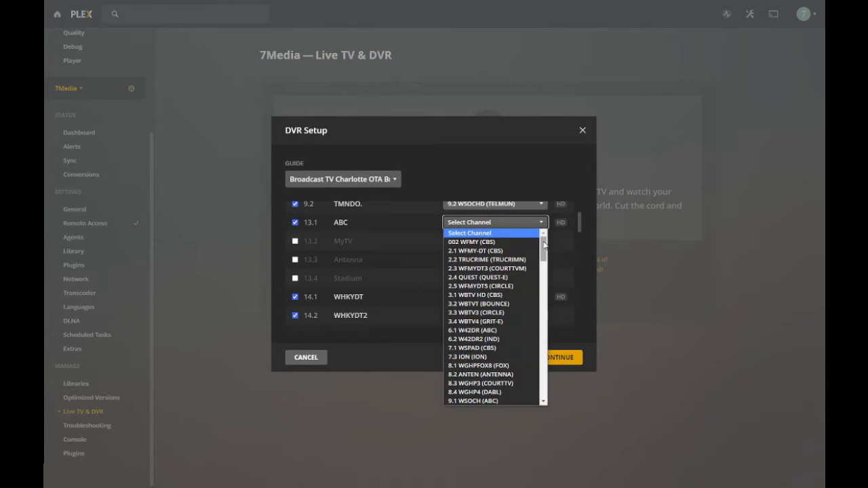
Step: Review the remaining channel matches down to 48.3 Comet
scroll("down", 3)
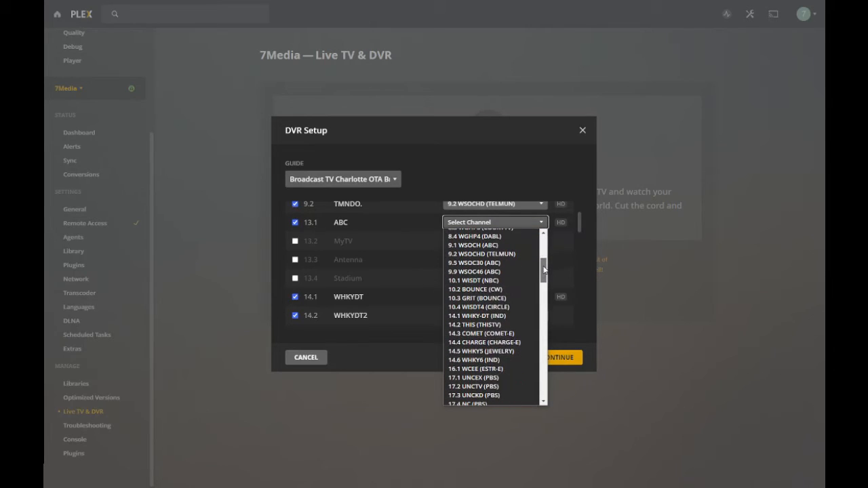
mouse_move(476, 315)
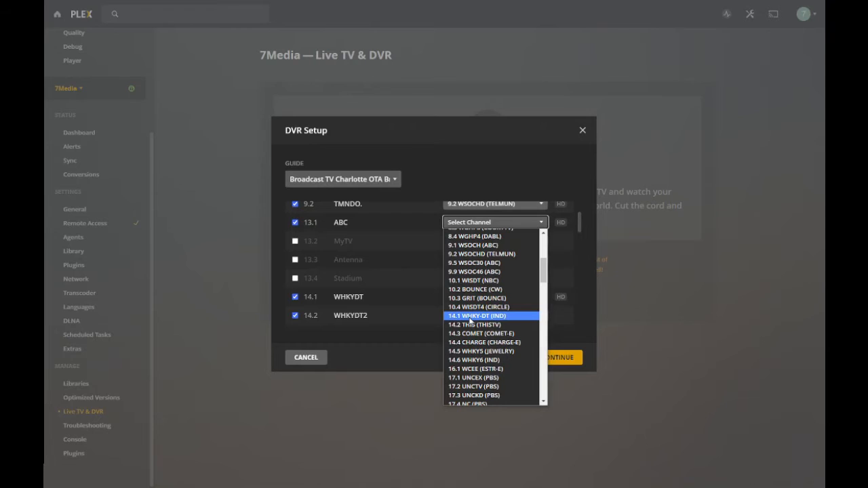
mouse_move(470, 307)
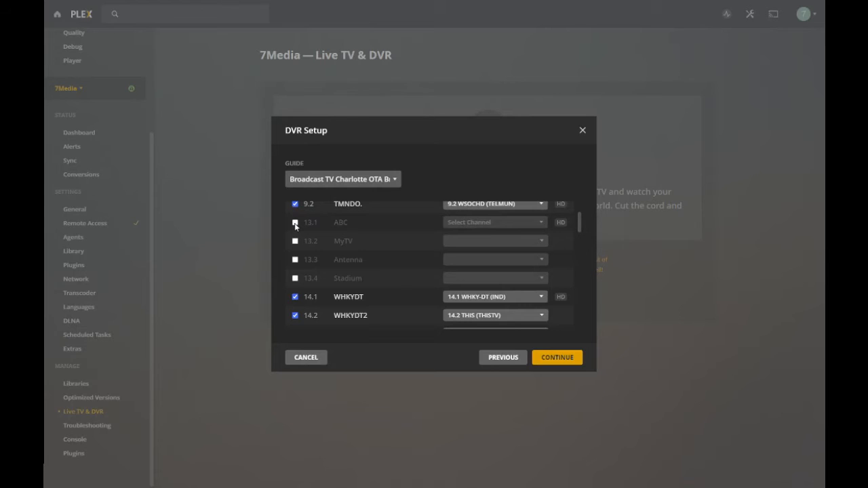
scroll("down", 3)
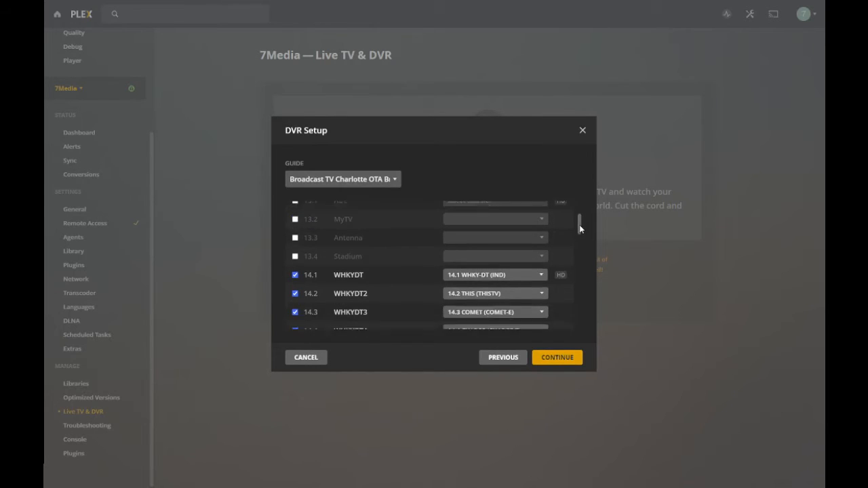
scroll("down", 3)
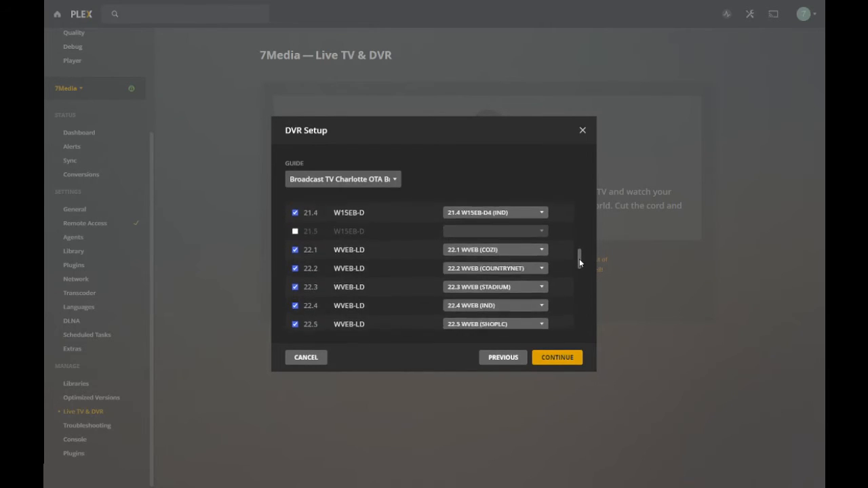
scroll("down", 3)
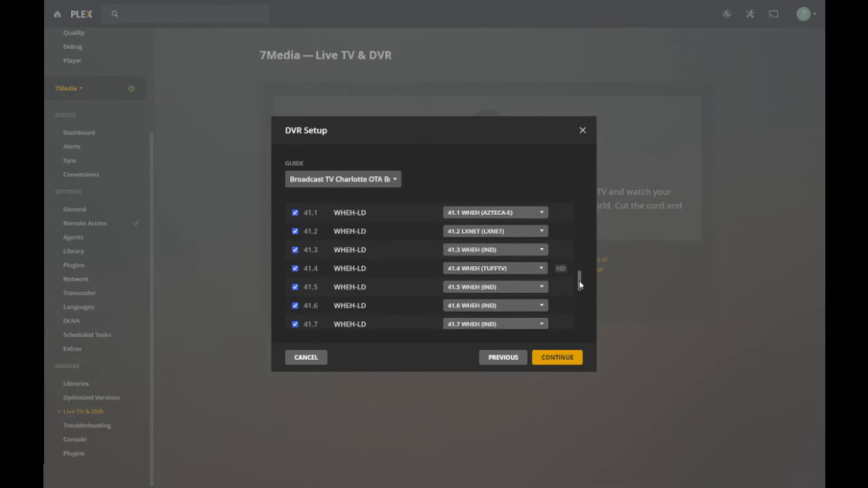
scroll("down", 3)
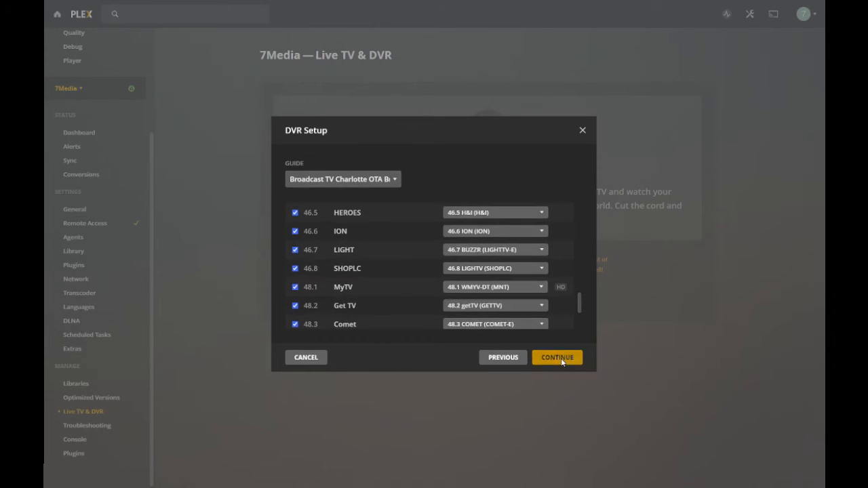
Step: Confirm the channel mapping to finish DVR setup and start guide initialization
left_click(557, 358)
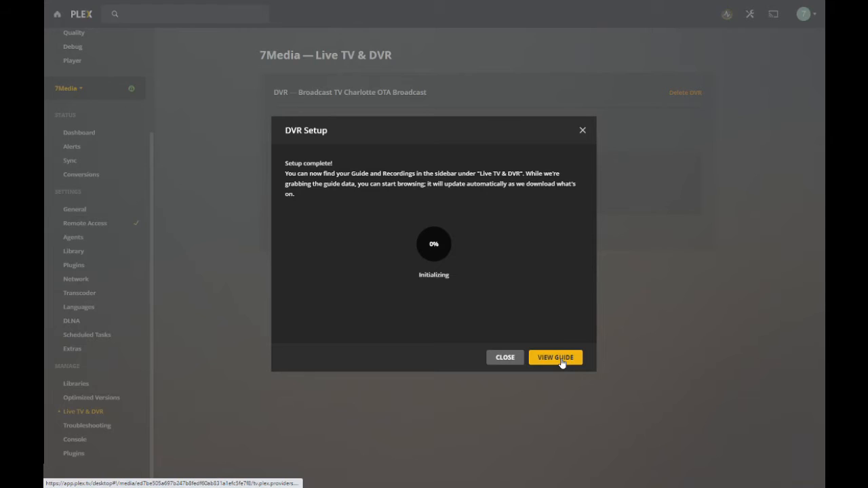
mouse_move(396, 242)
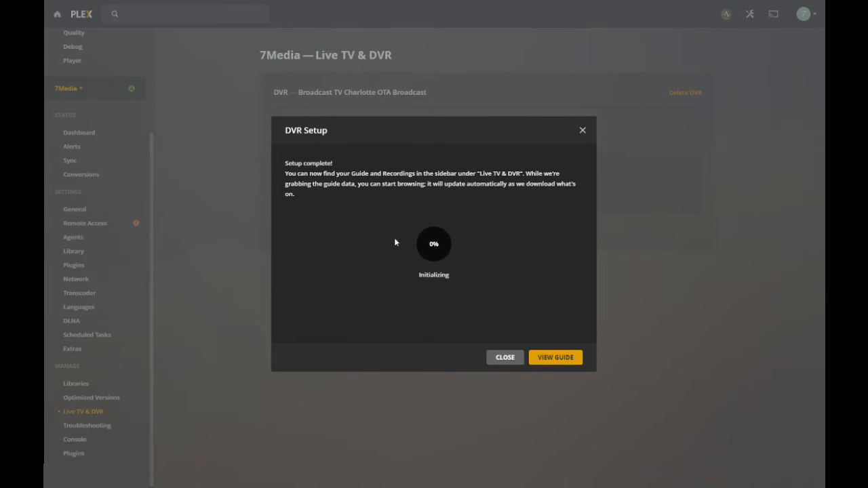
mouse_move(513, 272)
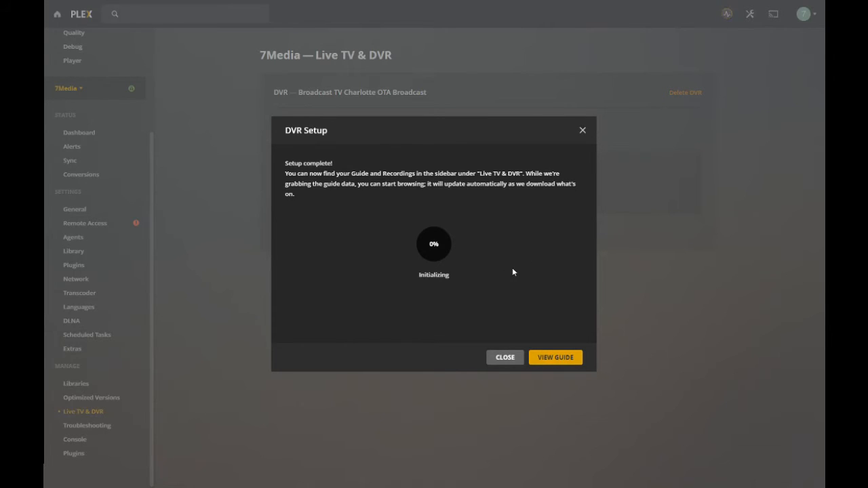
mouse_move(447, 302)
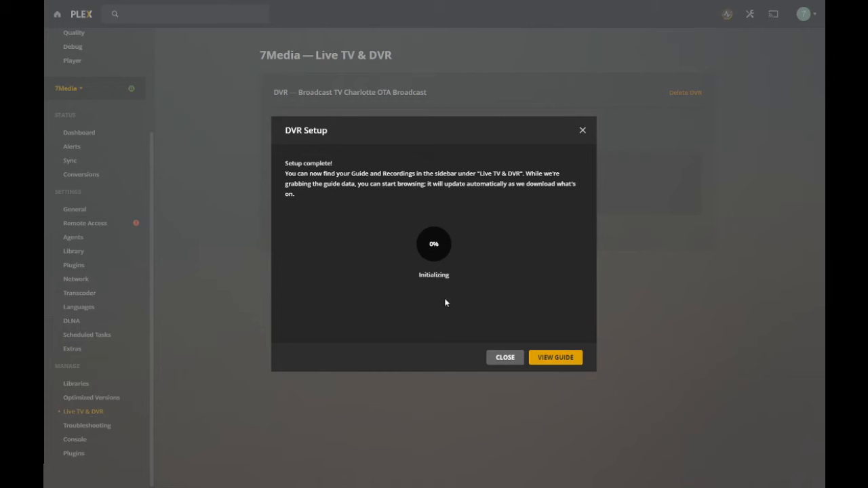
mouse_move(555, 357)
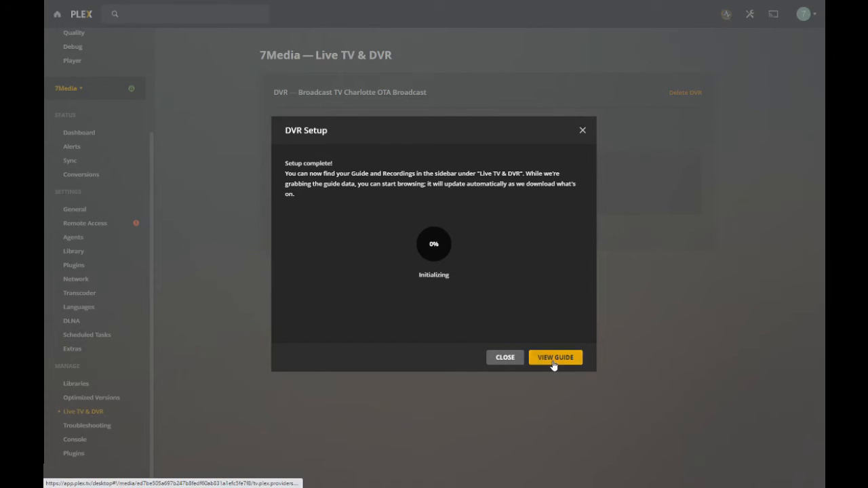
Step: View the guide with today's listings for 67 channels, starting at 3.1 CBS
left_click(555, 358)
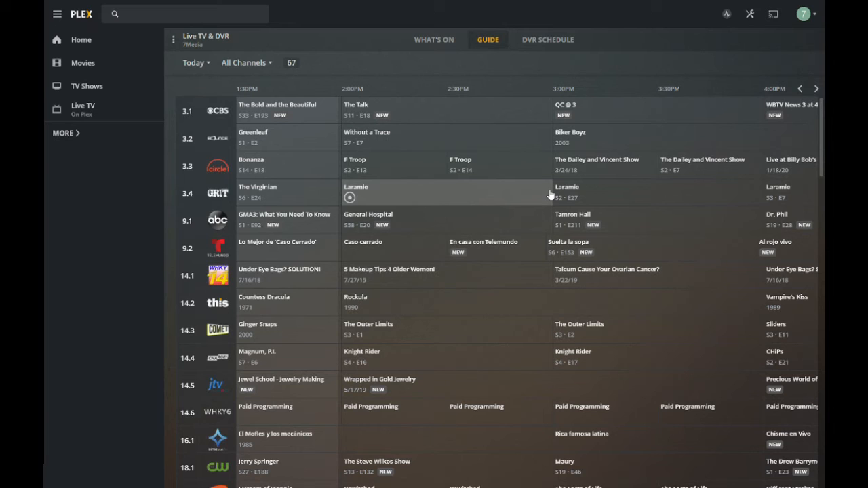
mouse_move(244, 138)
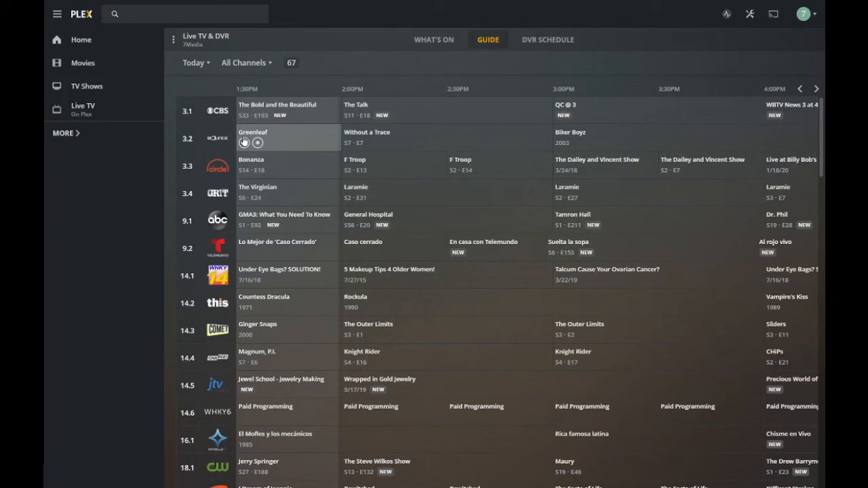
mouse_move(282, 231)
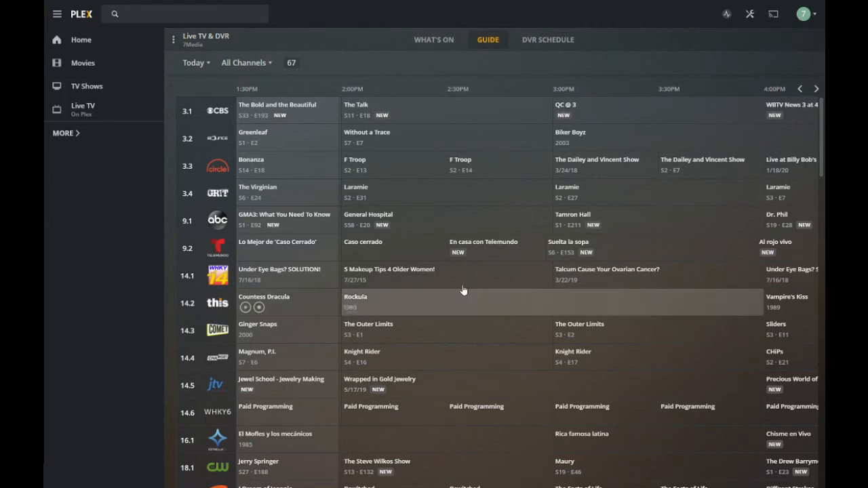
mouse_move(380, 68)
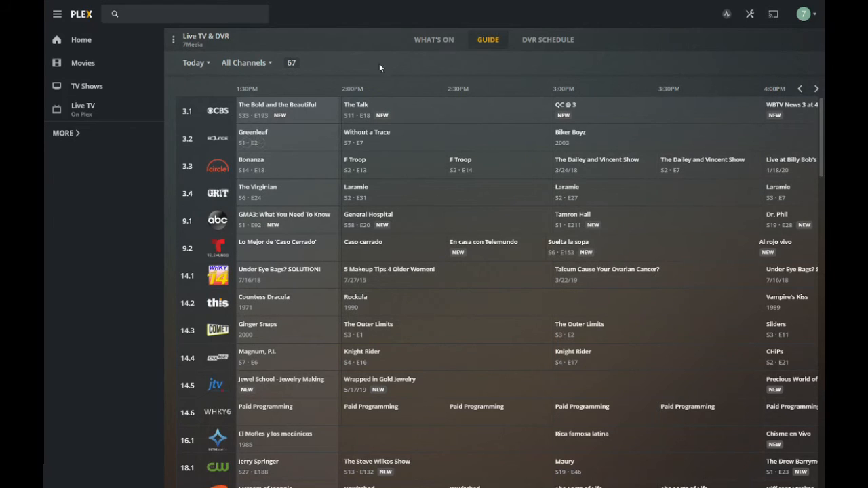
Step: Browse the What's On Now, Movies and New Shows rows on What's On
left_click(433, 39)
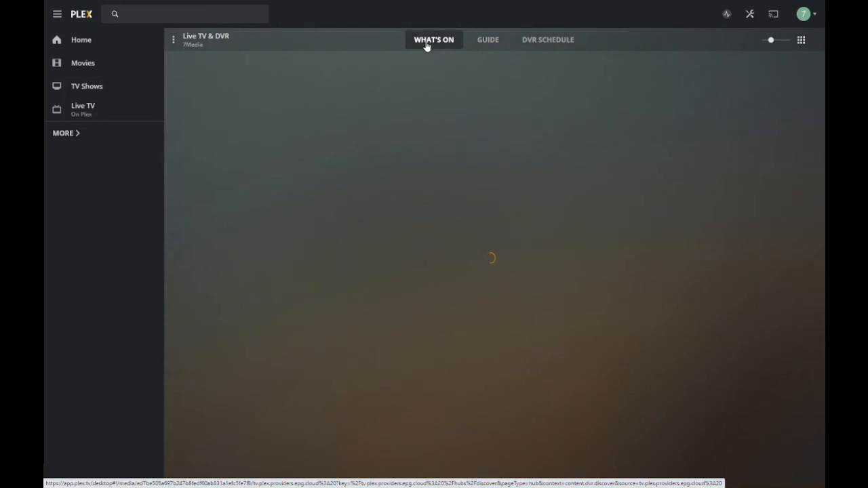
mouse_move(377, 211)
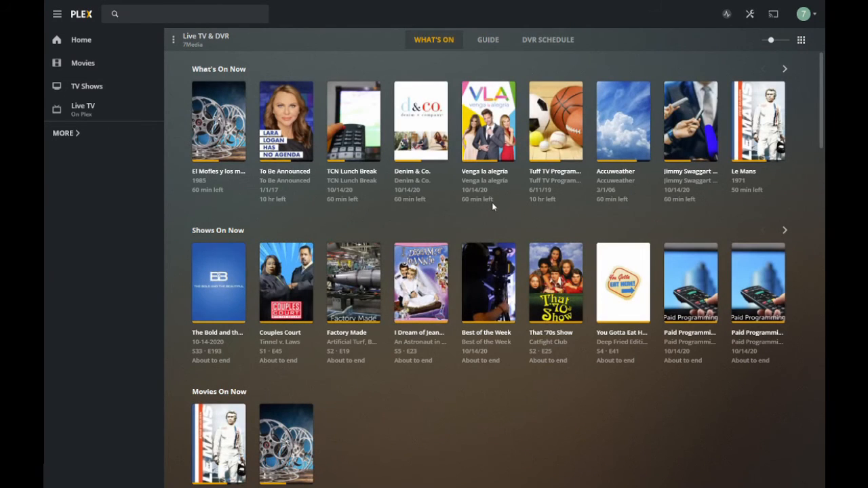
mouse_move(757, 120)
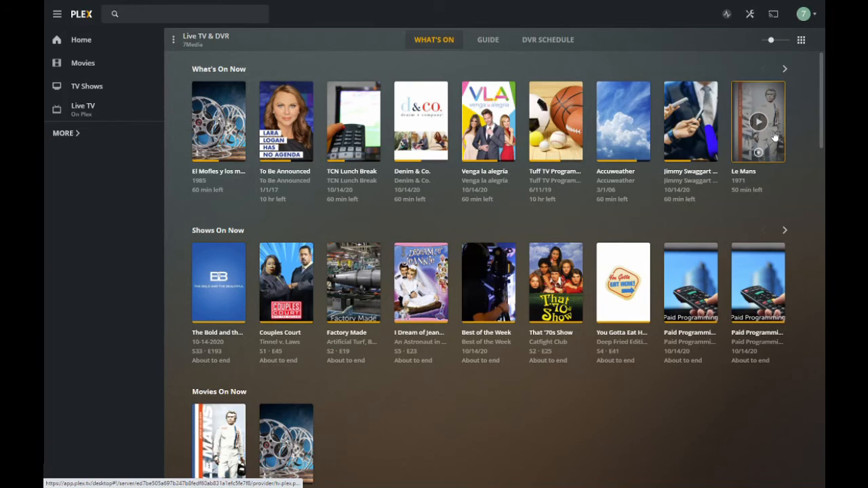
scroll("down", 3)
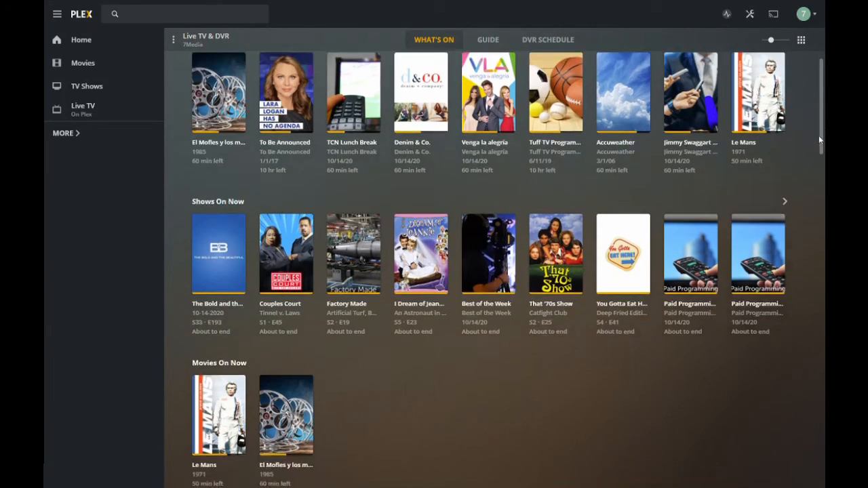
scroll("down", 3)
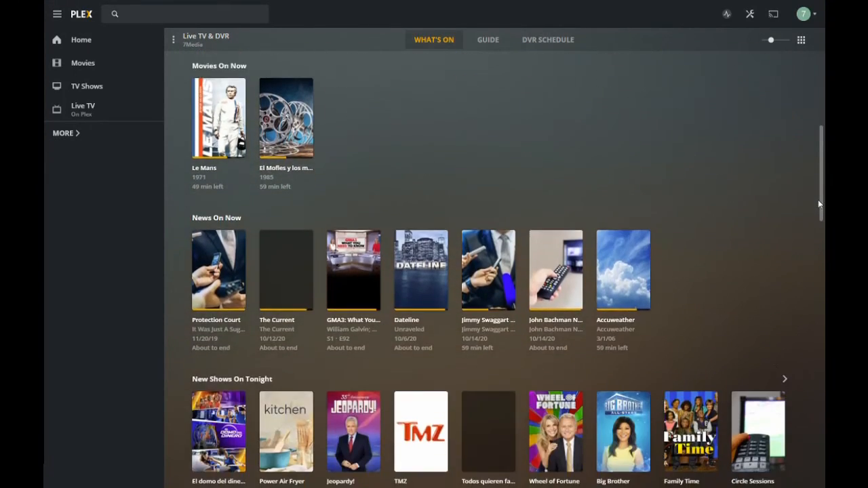
scroll("down", 3)
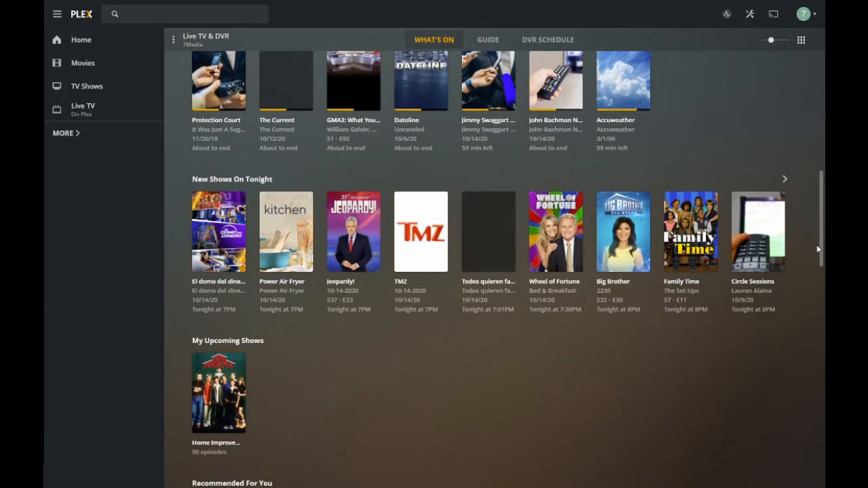
mouse_move(555, 232)
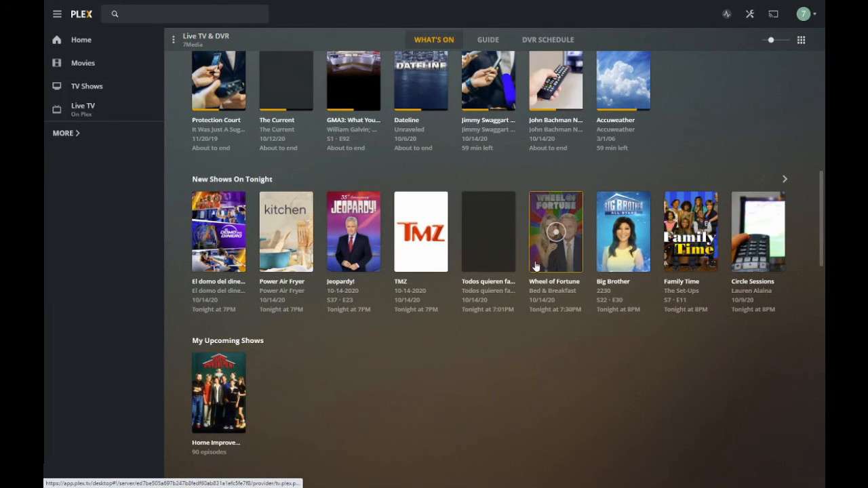
mouse_move(560, 329)
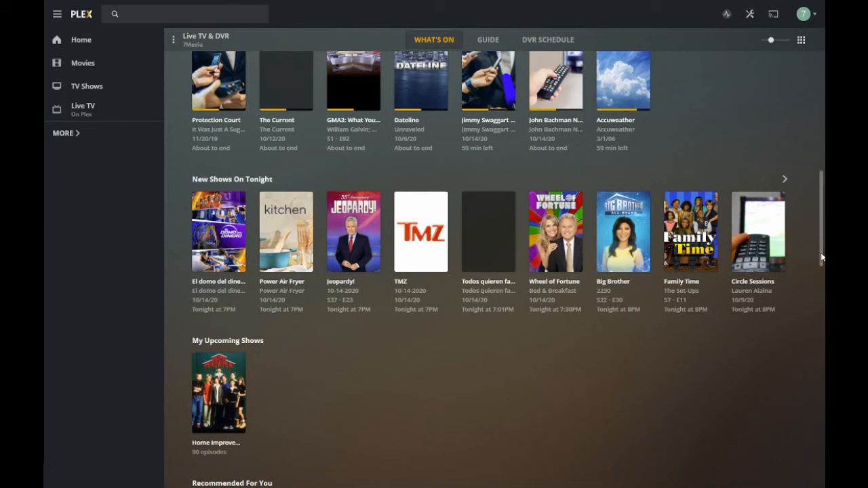
Step: Return to the Live TV guide grid showing today's listings for 67 channels
left_click(488, 39)
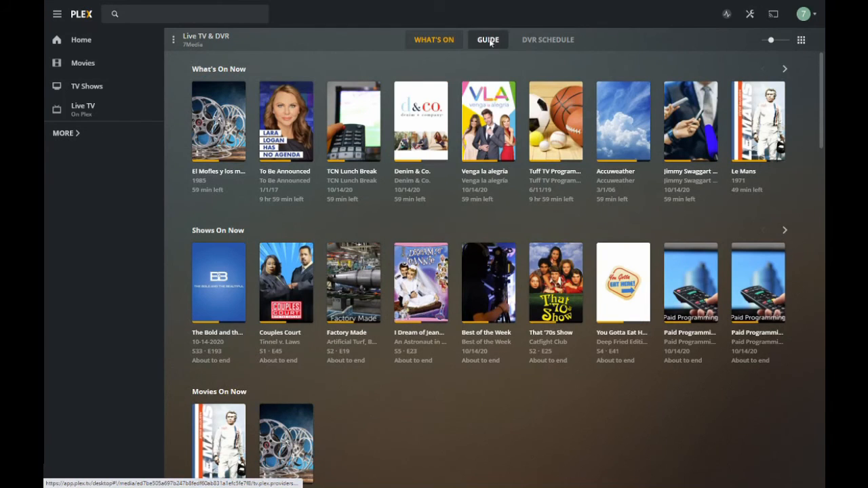
left_click(487, 39)
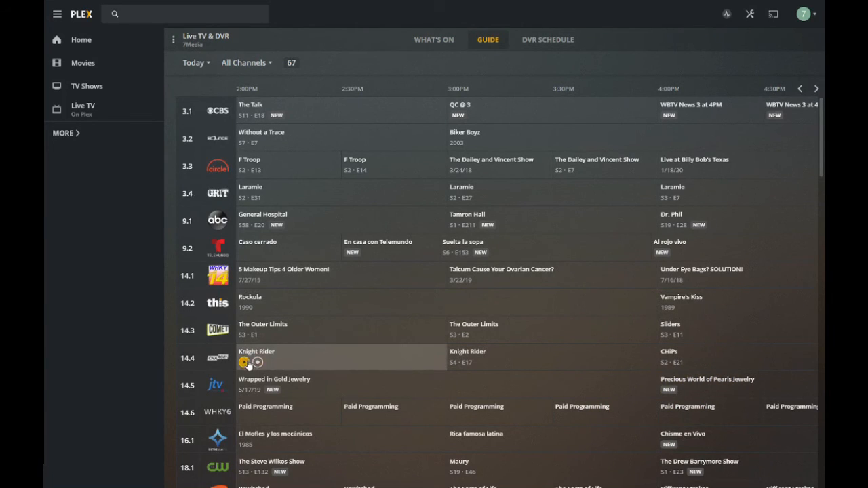
Step: Play Knight Rider (season 4 episode 16) live on channel 14.4 CHARGE from the guide
left_click(244, 362)
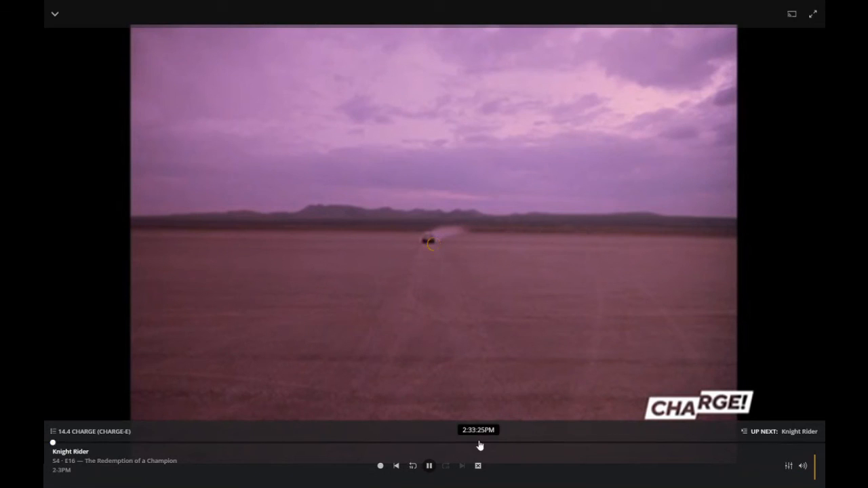